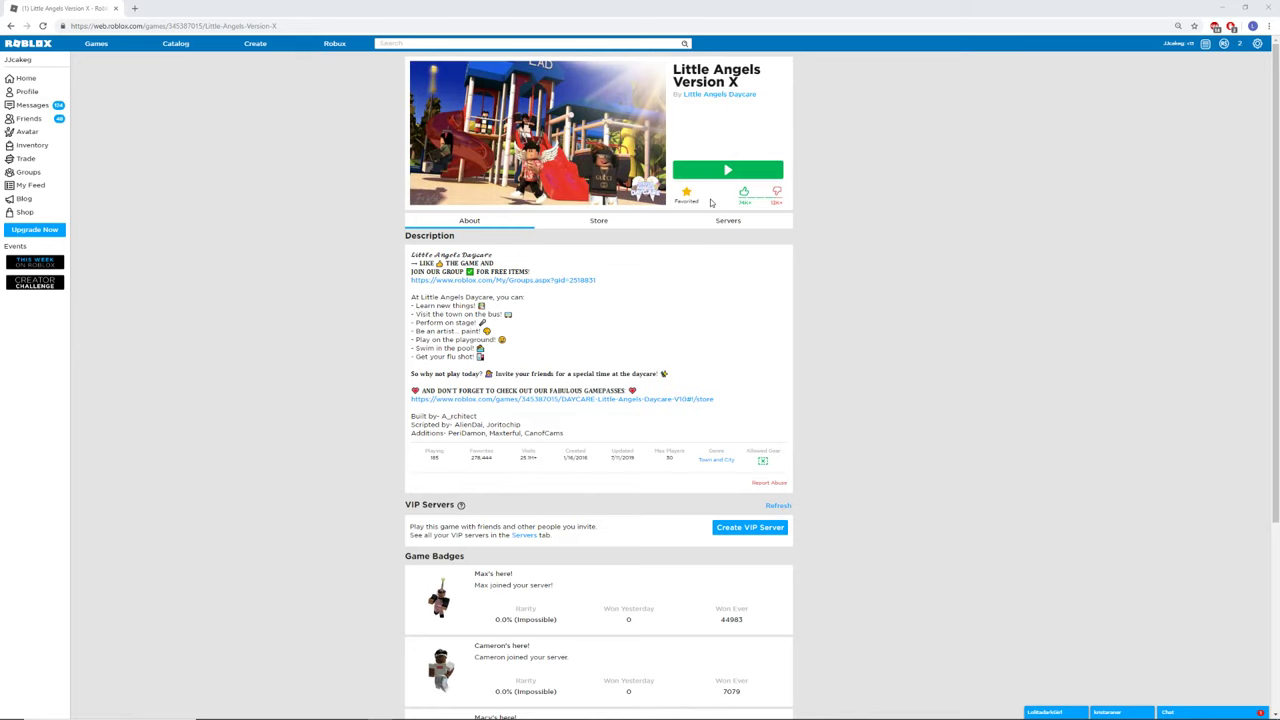
# Launch Little Angels Version X from its game page using the green Play button
pyautogui.click(727, 169)
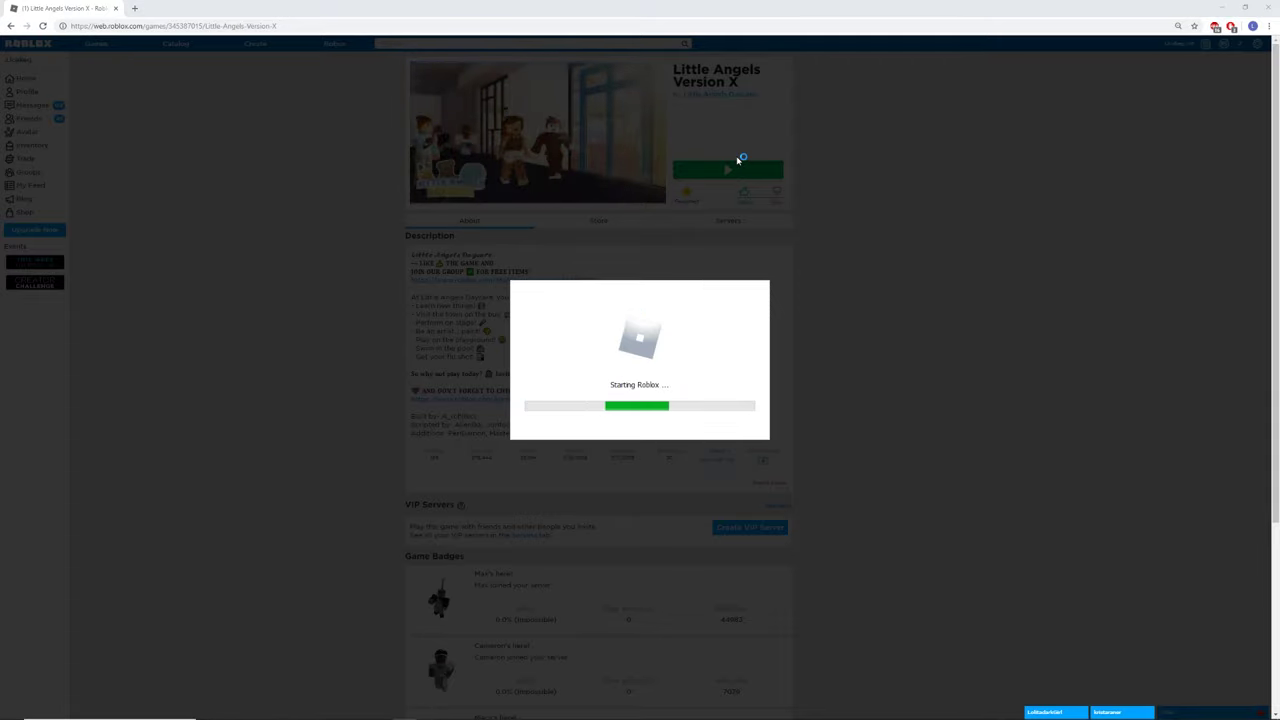
pyautogui.click(728, 169)
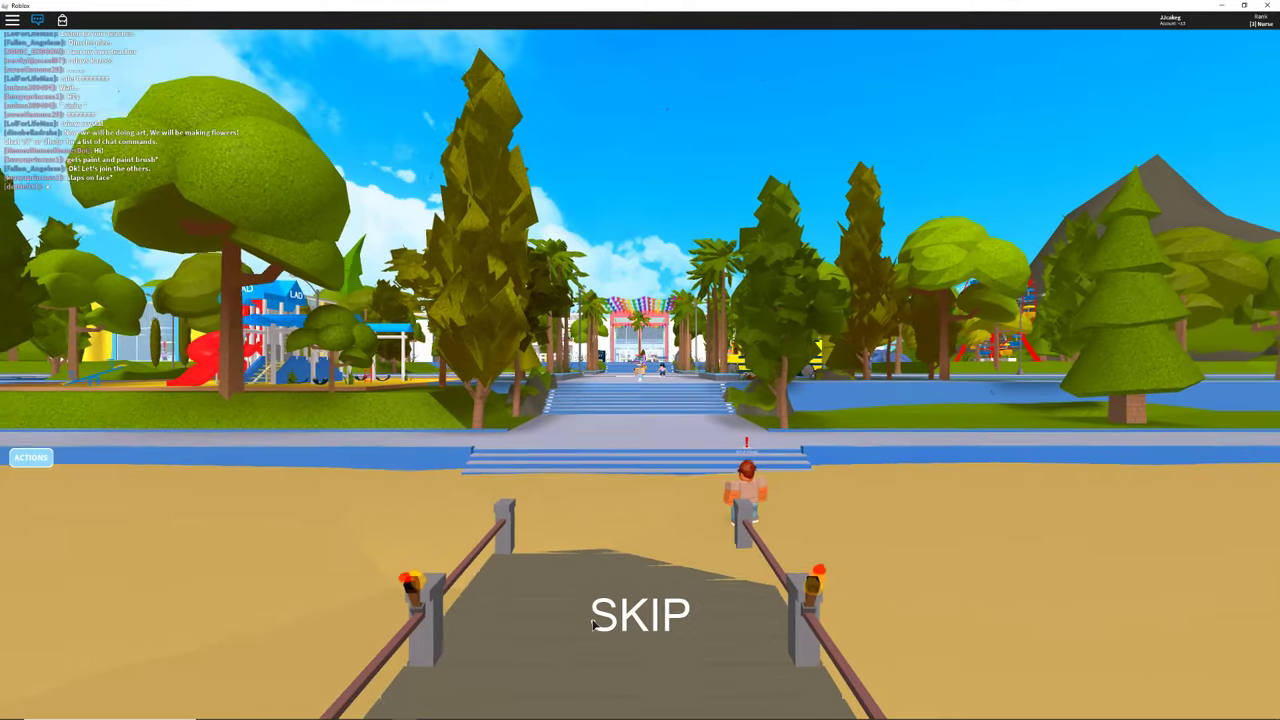
# Submit the roleplay name Nurse Percy, then relaunch Little Angels Version X
pyautogui.write('Nurse Percy')
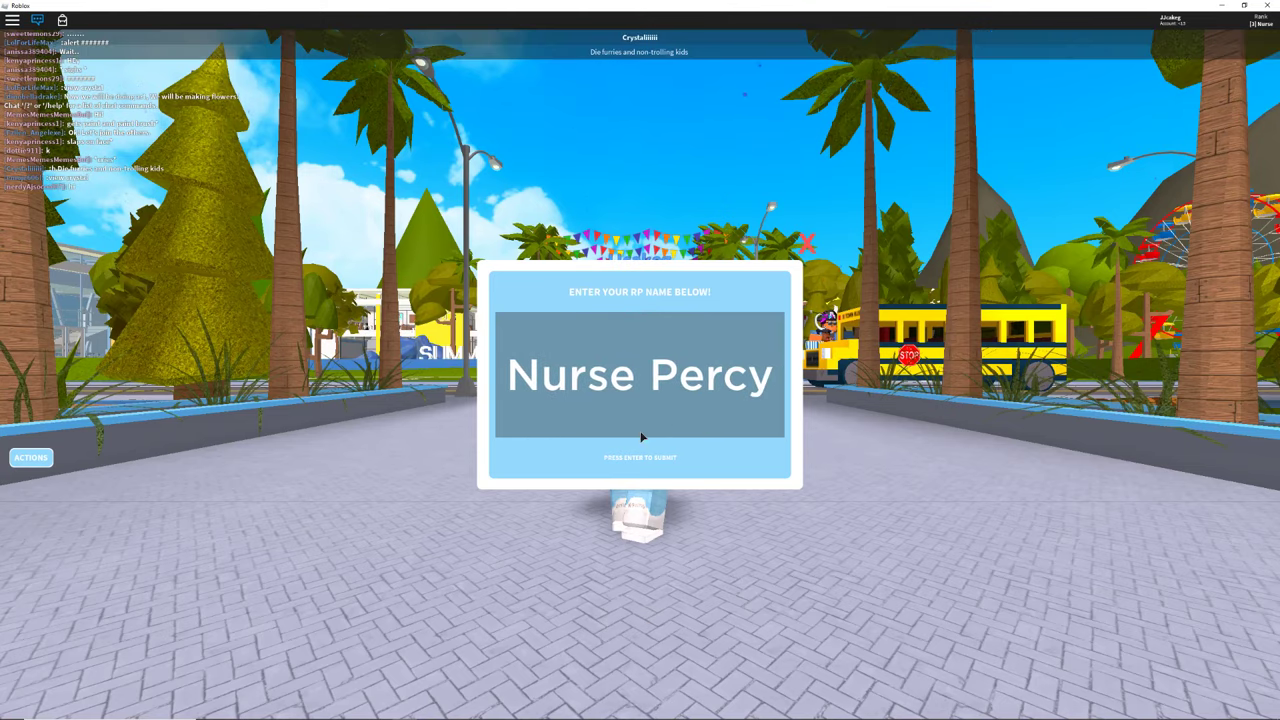
pyautogui.press('enter')
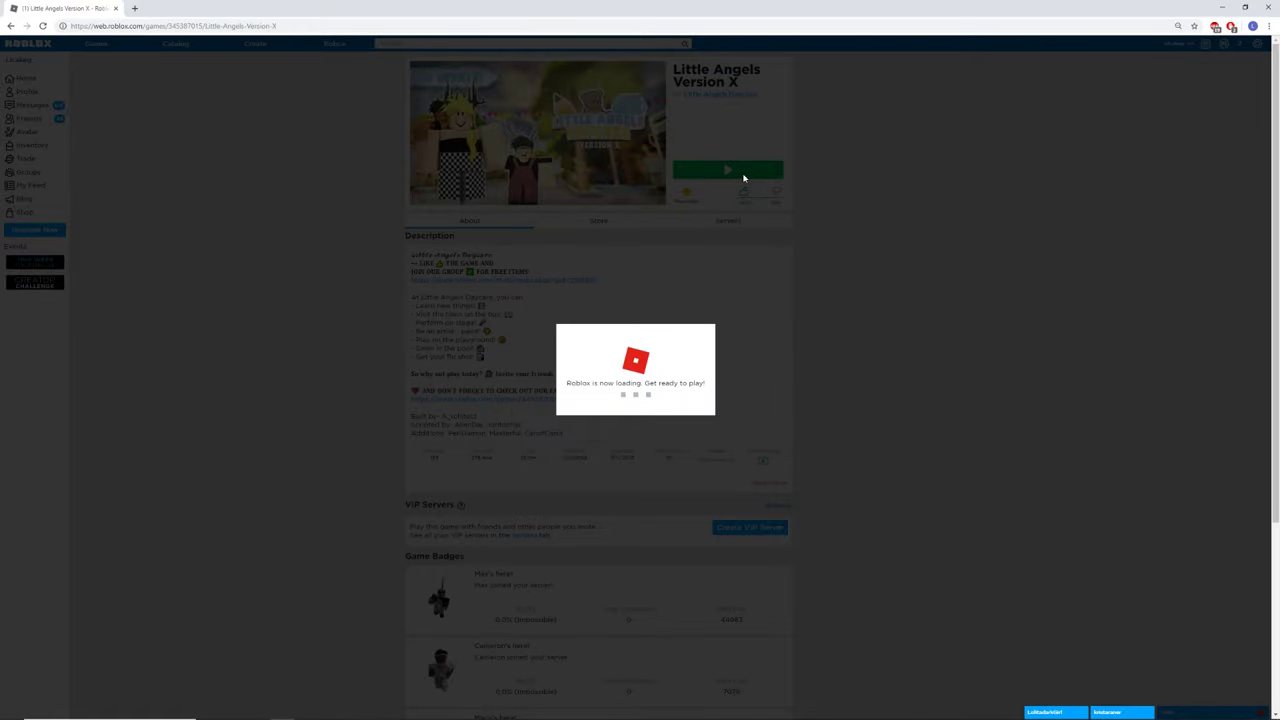
pyautogui.click(728, 170)
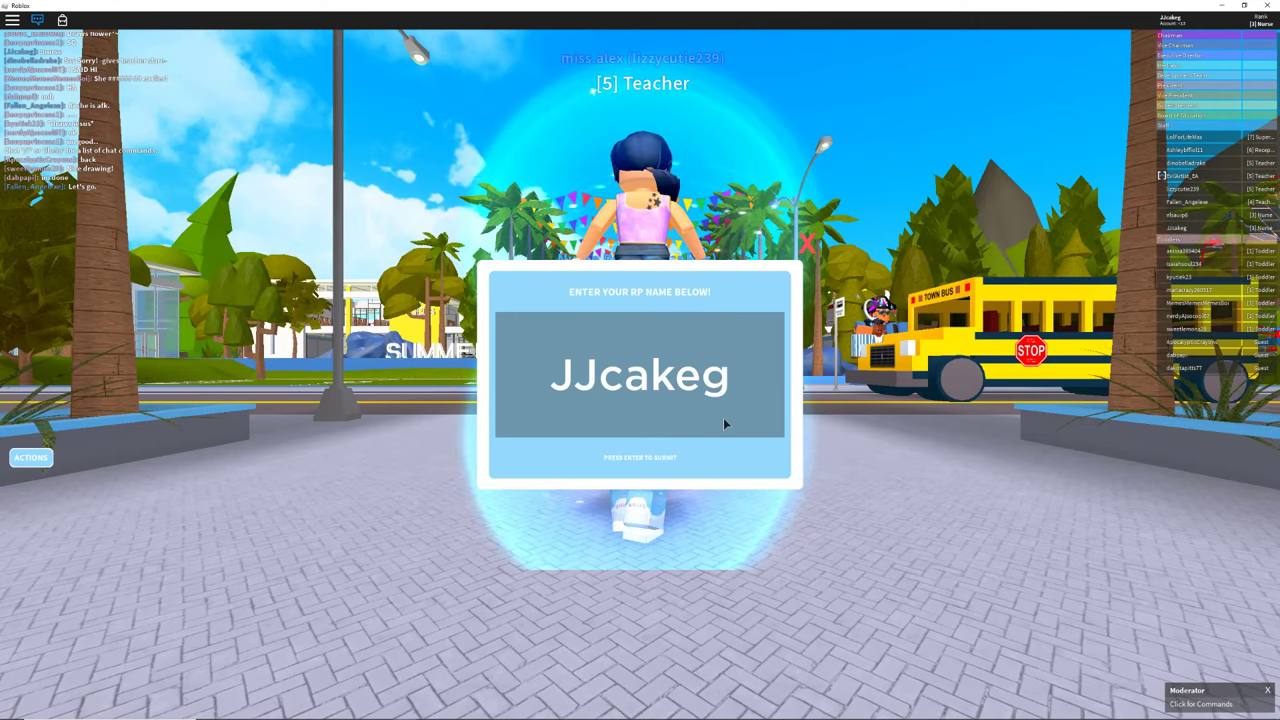
# Enter 'Nurse Percy' as the roleplay name in the RP name box
pyautogui.write('Nurse Pr')
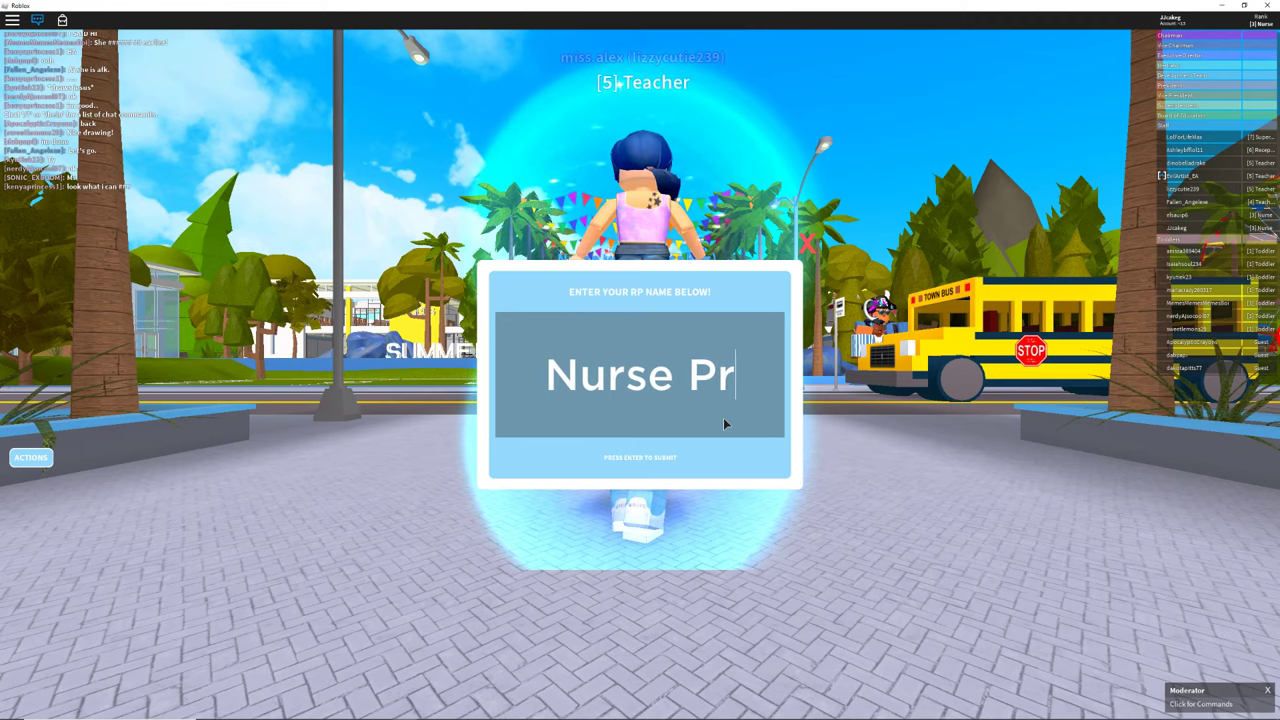
pyautogui.write('ercy')
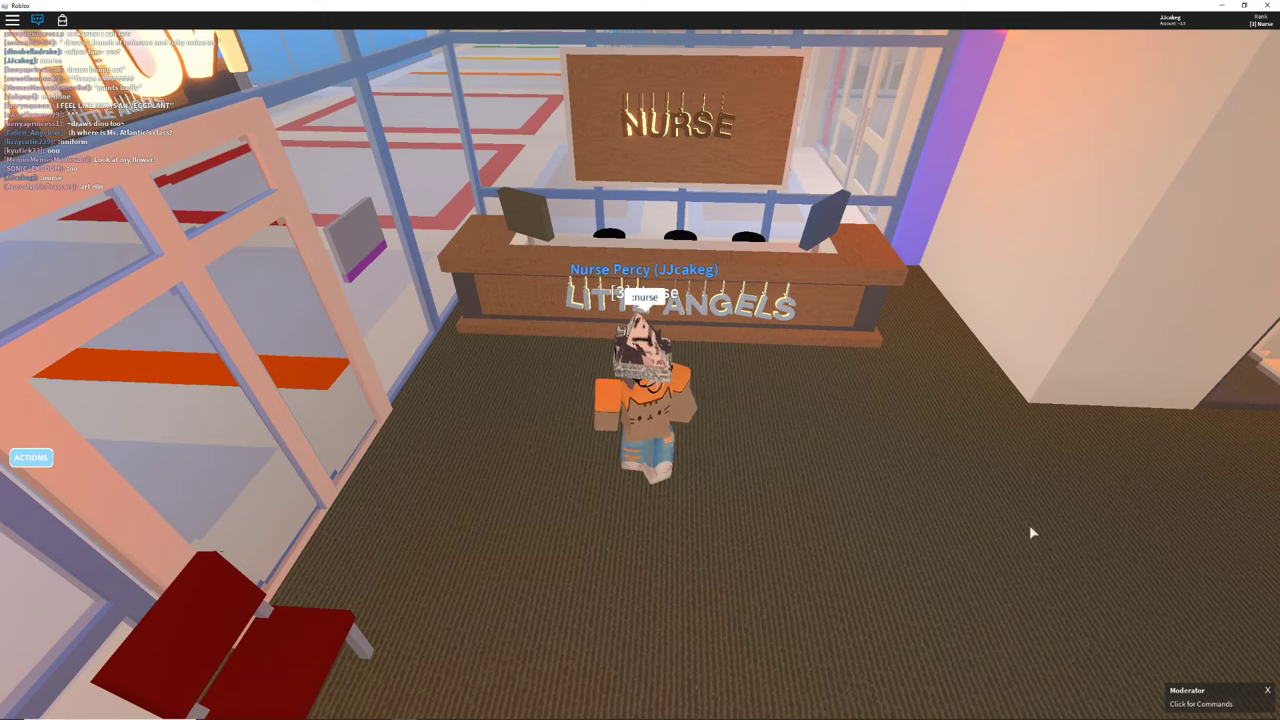
# Bring up the chat Commands panel and scroll down through its list
pyautogui.click(1204, 705)
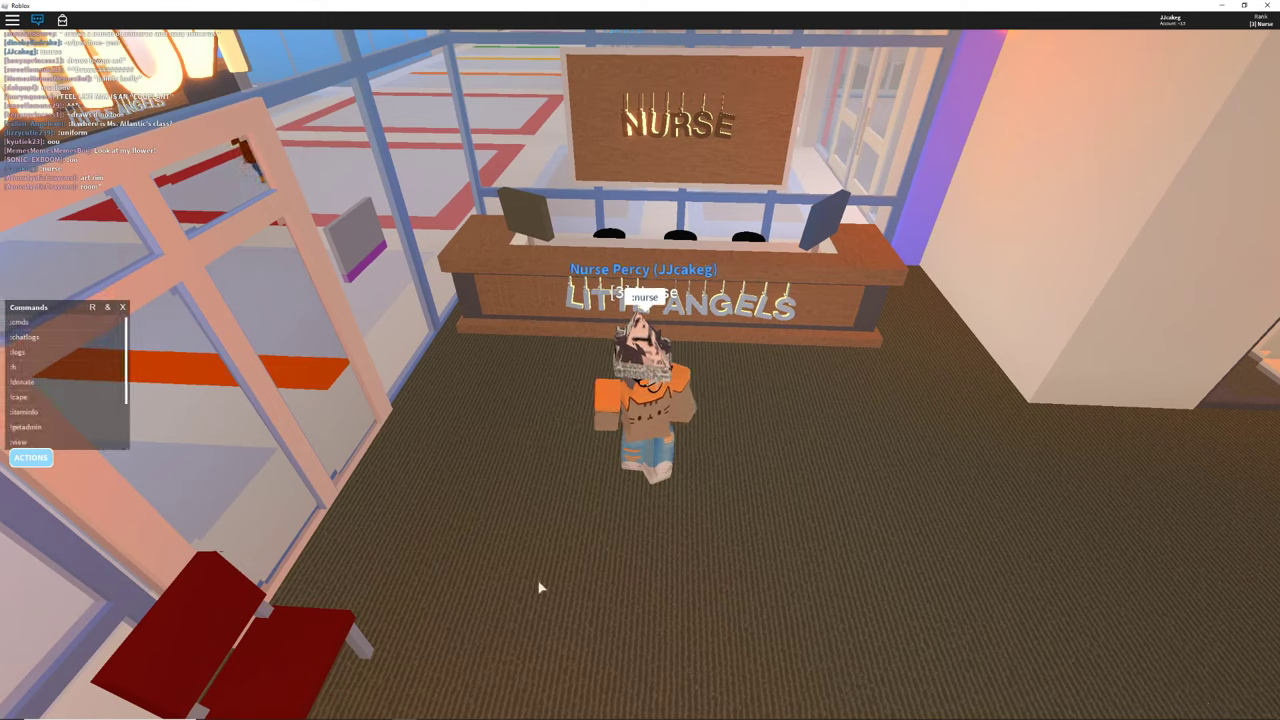
pyautogui.scroll(-3)
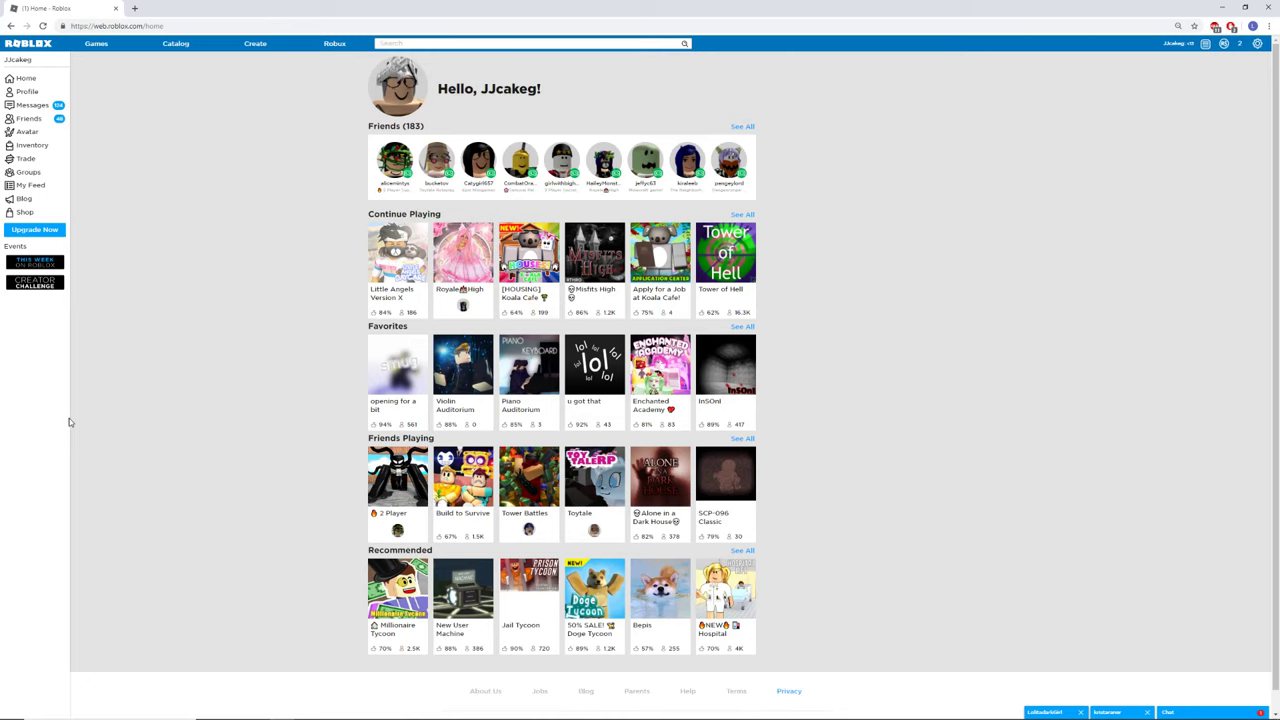
pyautogui.moveTo(357, 289)
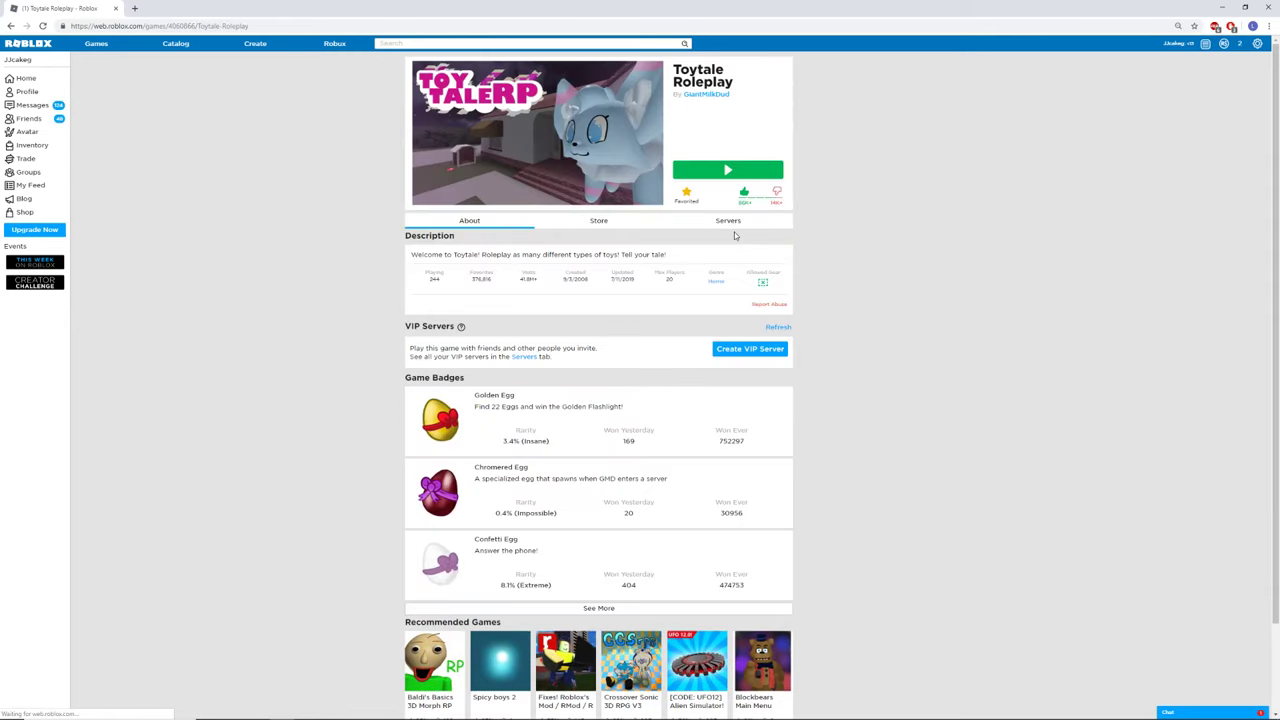
# Join Toytale Roleplay through the server under Servers My Friends Are In
pyautogui.click(728, 220)
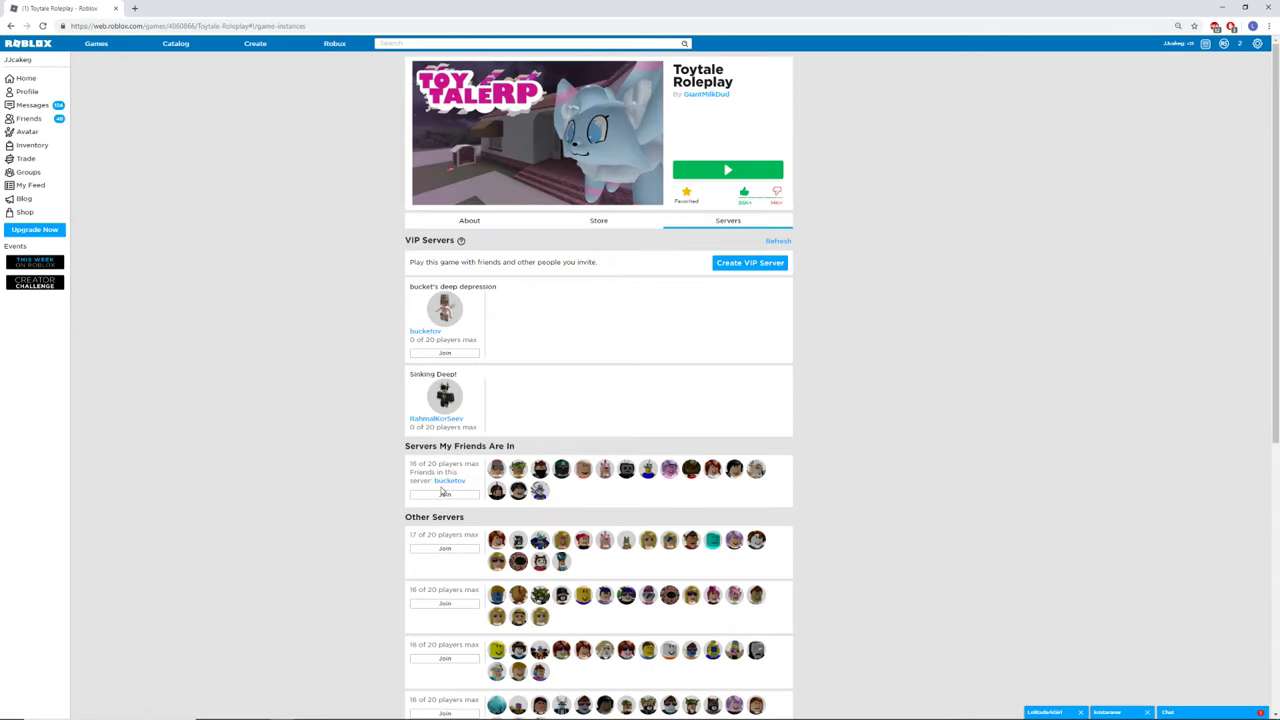
pyautogui.click(444, 495)
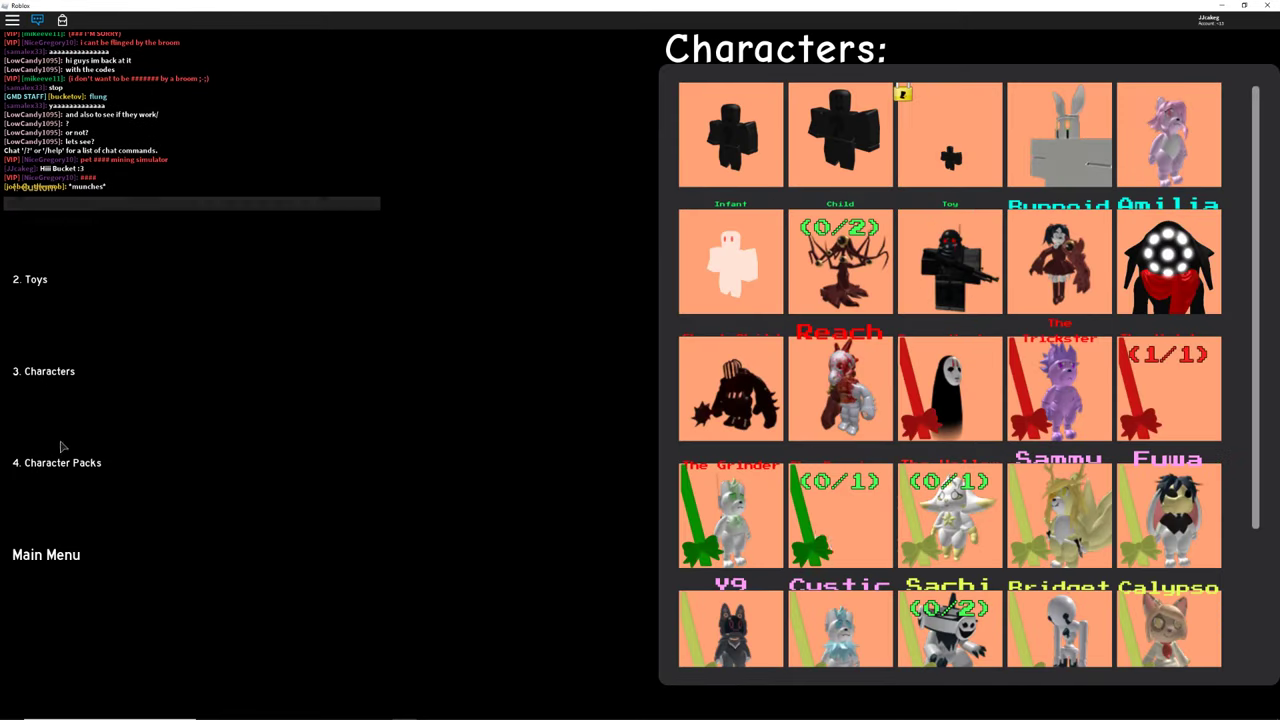
# Scroll the Characters grid and open the Infant character page
pyautogui.scroll(-3)
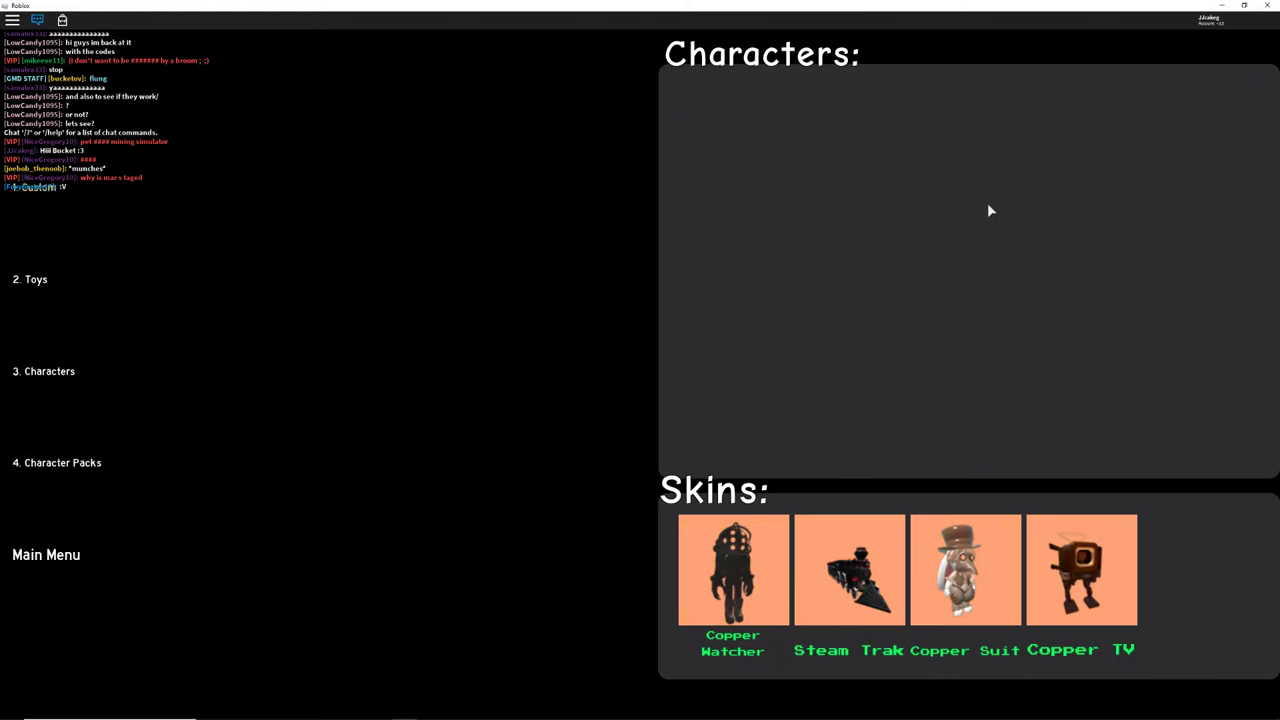
pyautogui.click(43, 371)
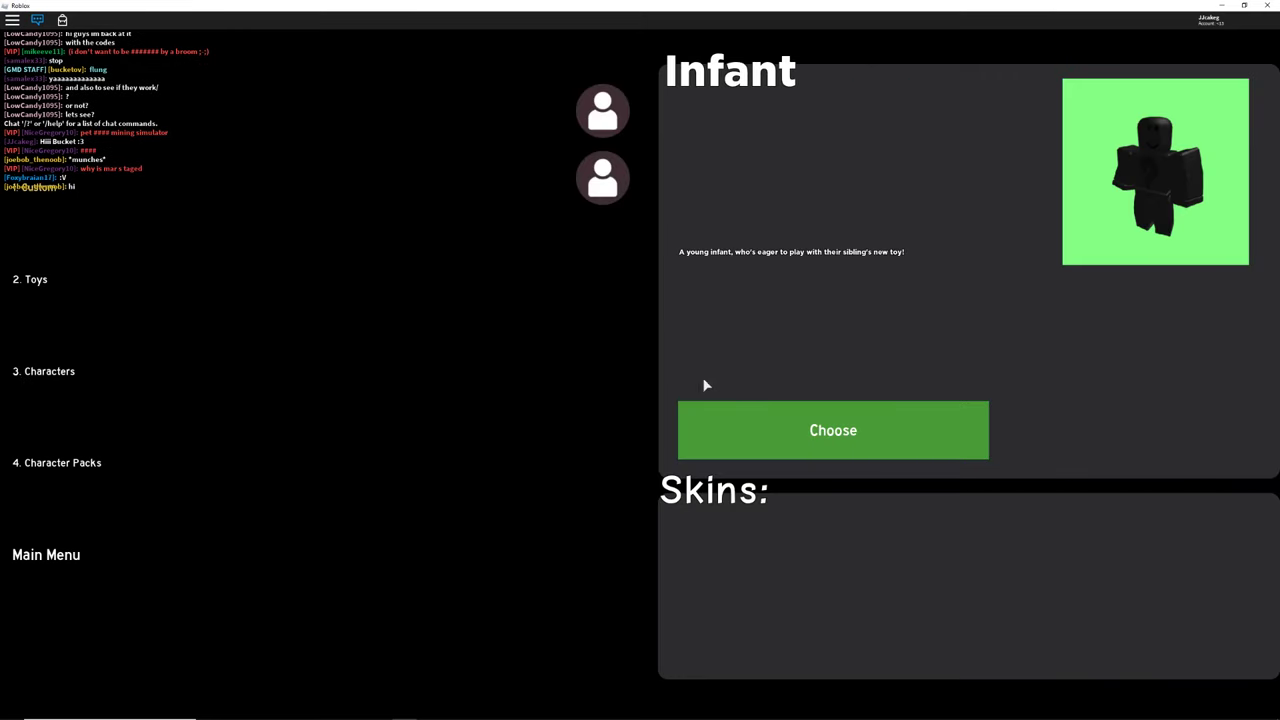
# Choose Infant as the character, then switch to the Toytale Roleplay servers page
pyautogui.click(43, 371)
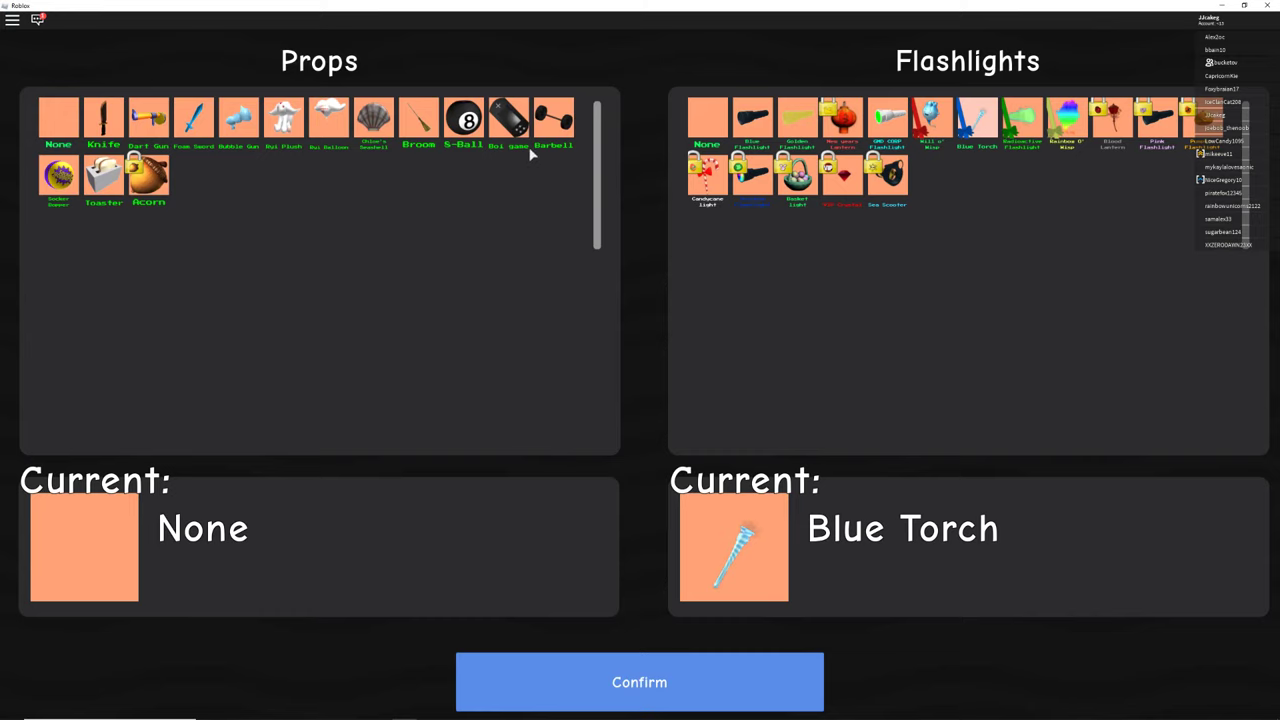
pyautogui.click(12, 710)
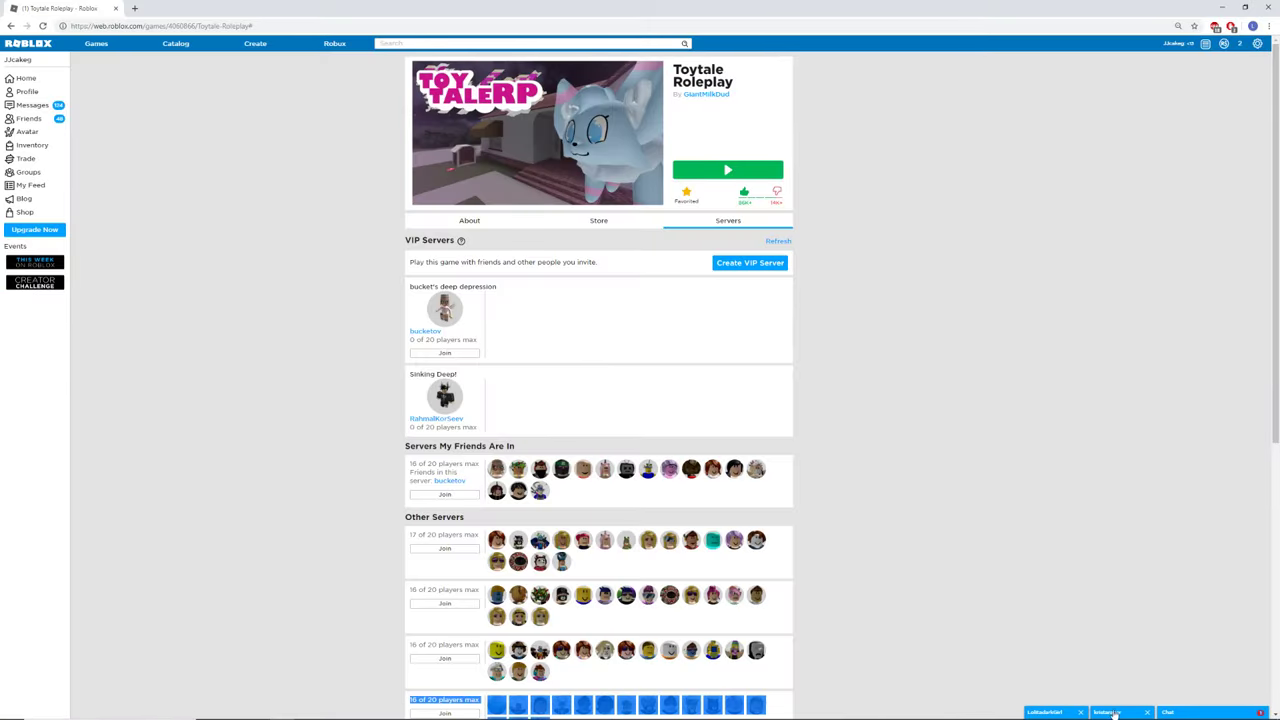
# Equip the Barbell prop with the Blue Torch flashlight and confirm the loadout
pyautogui.click(1105, 711)
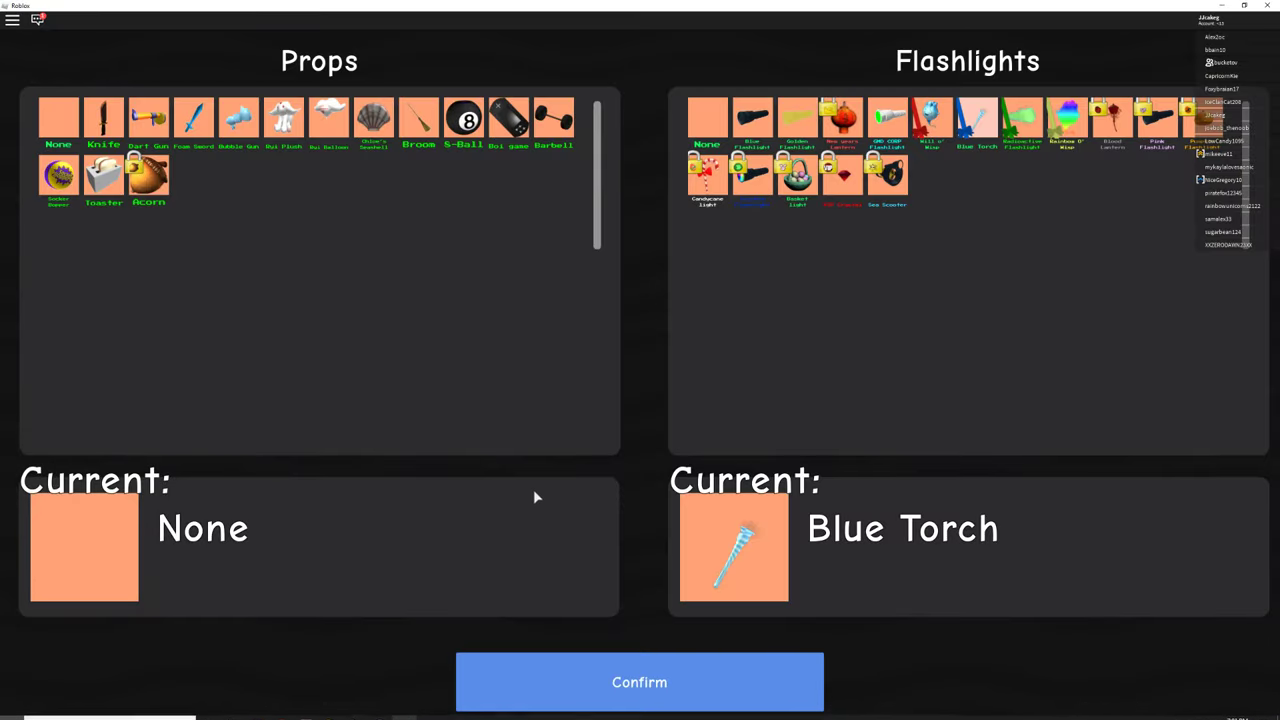
pyautogui.click(553, 120)
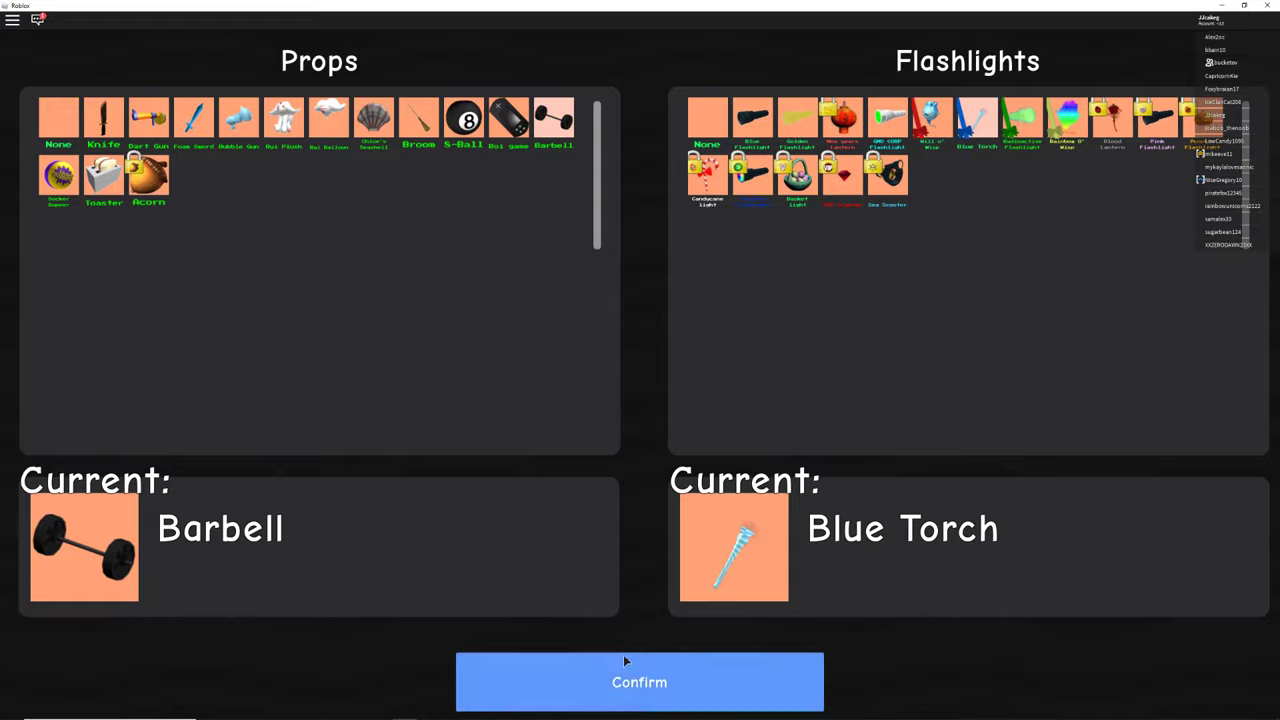
pyautogui.click(639, 682)
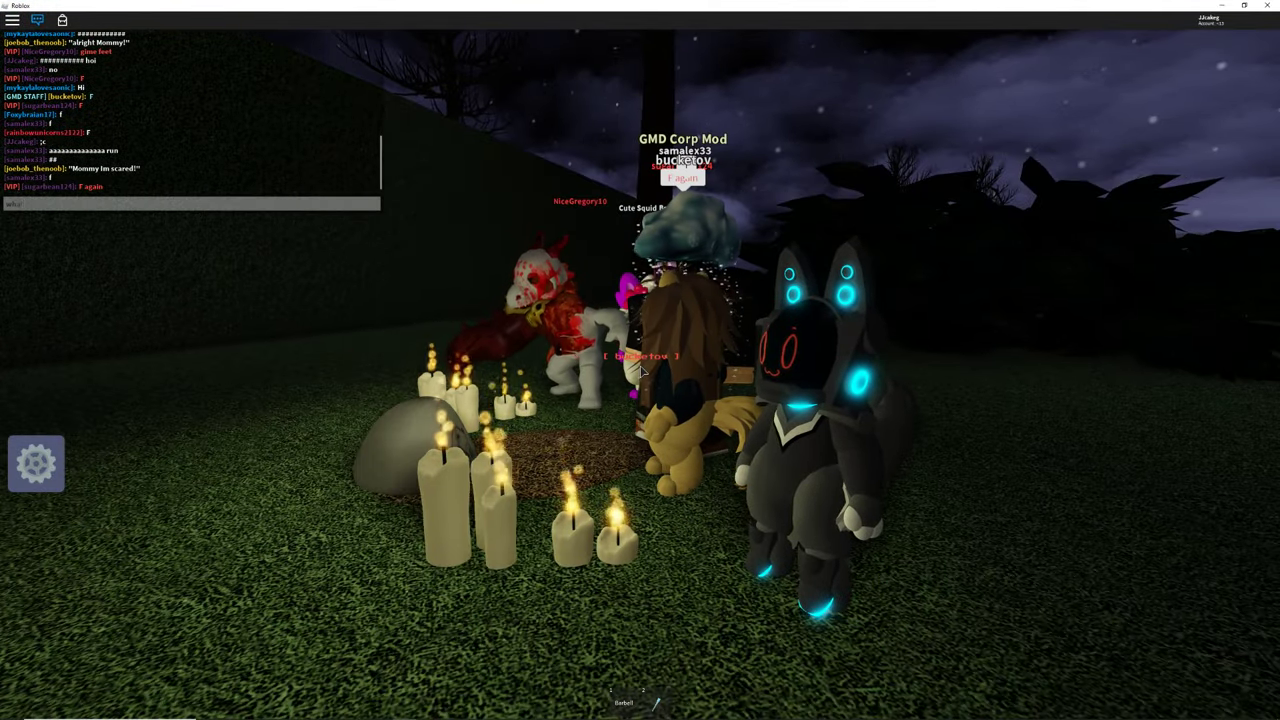
# Send graveside chat messages about losing a pet dog, like 'taking him out.'
pyautogui.write('whats this')
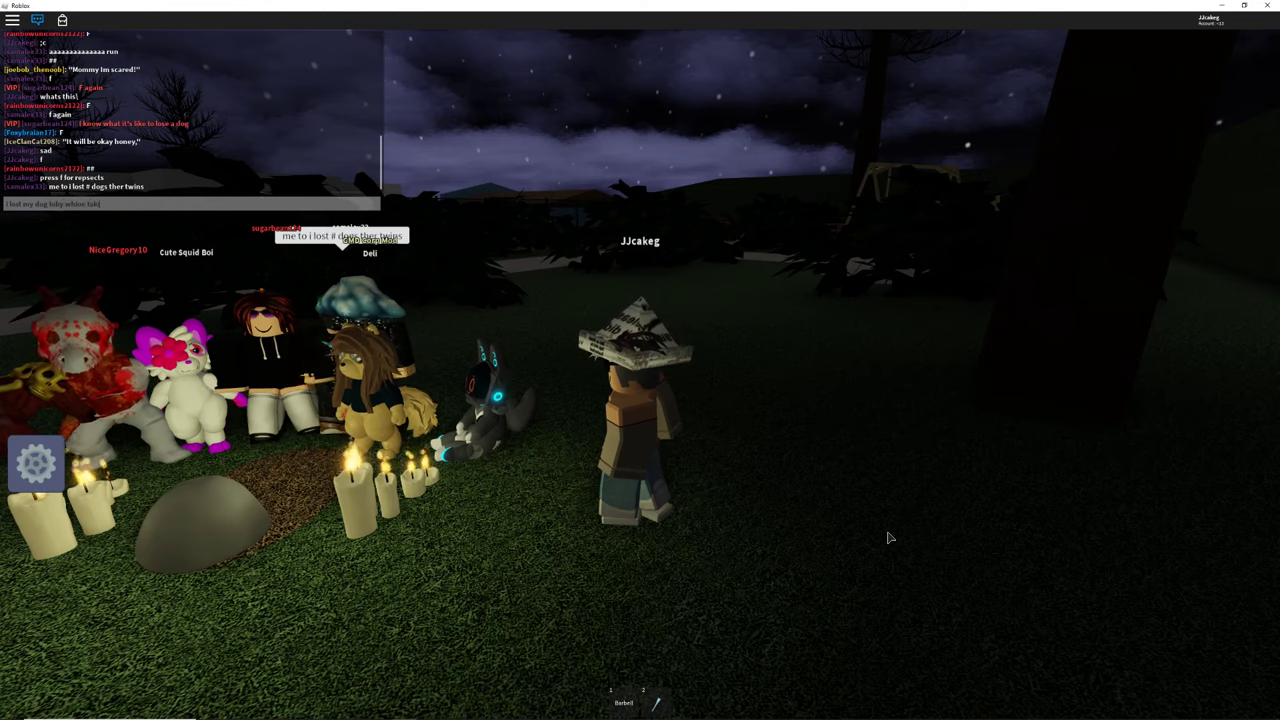
pyautogui.write('taking him out.')
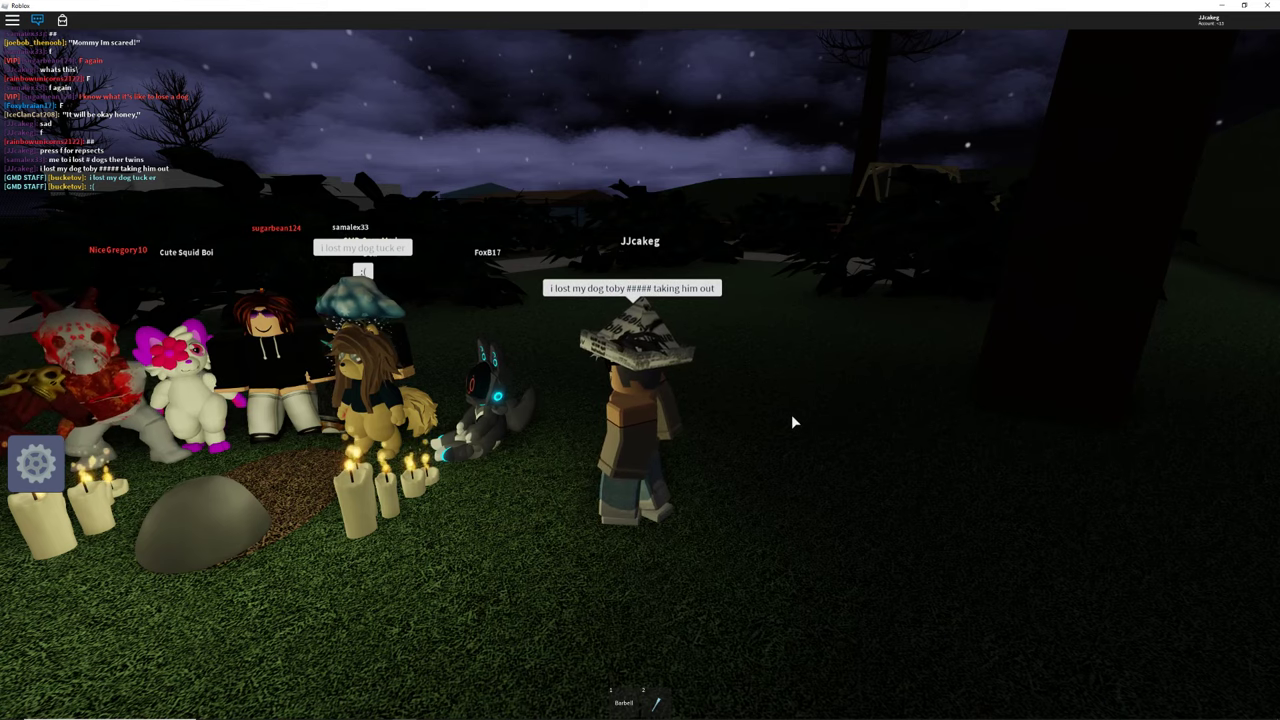
pyautogui.write('while*')
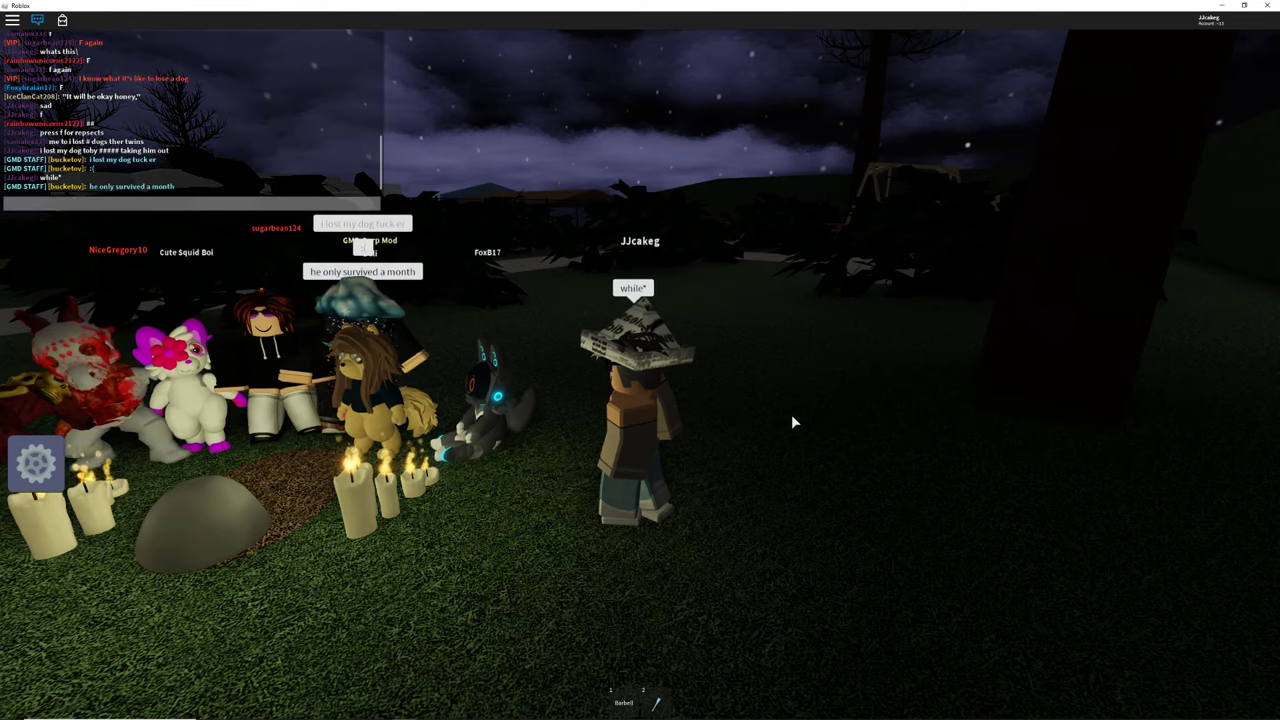
pyautogui.write('my')
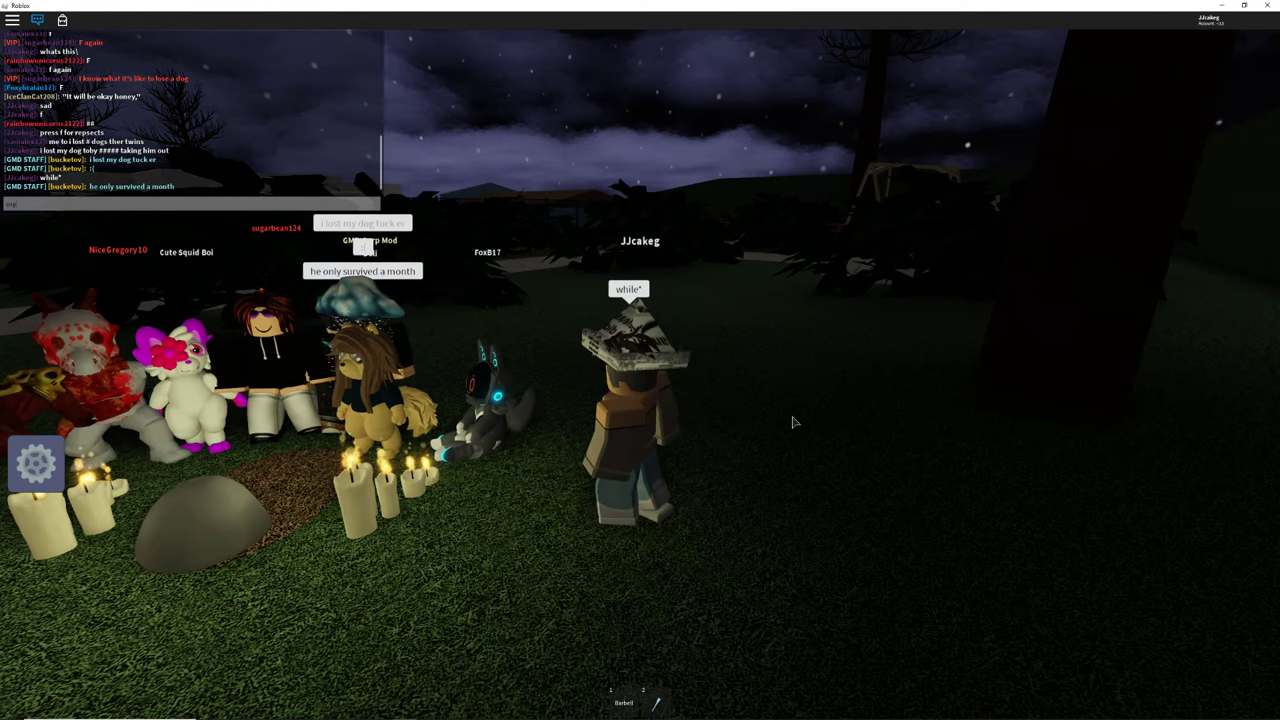